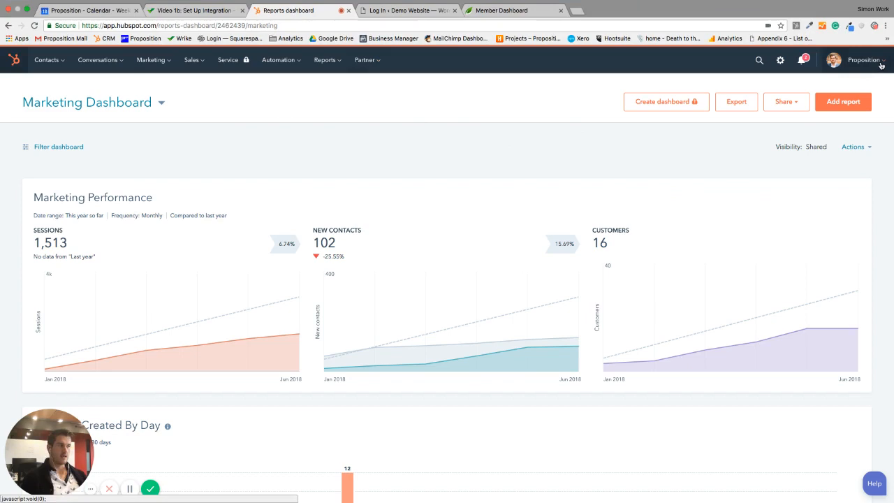
Step: Open the Proposition account menu in HubSpot to view Hub ID 2462439
click(867, 60)
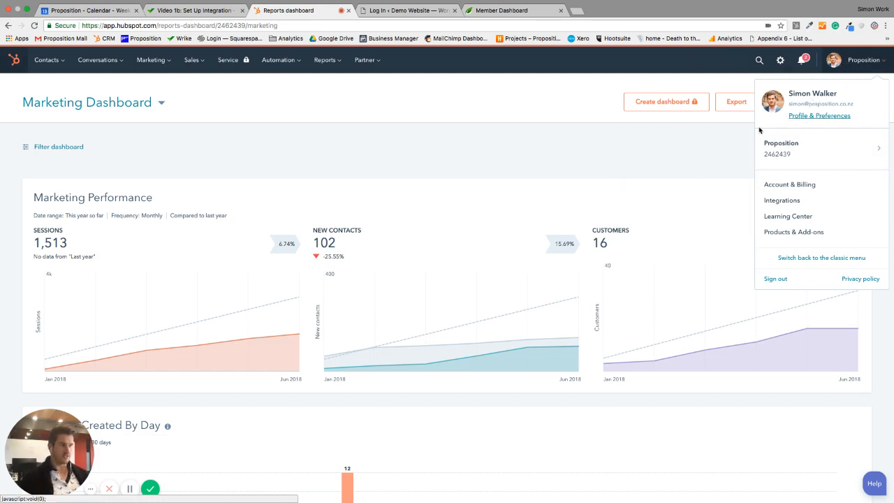
mouse_move(568, 136)
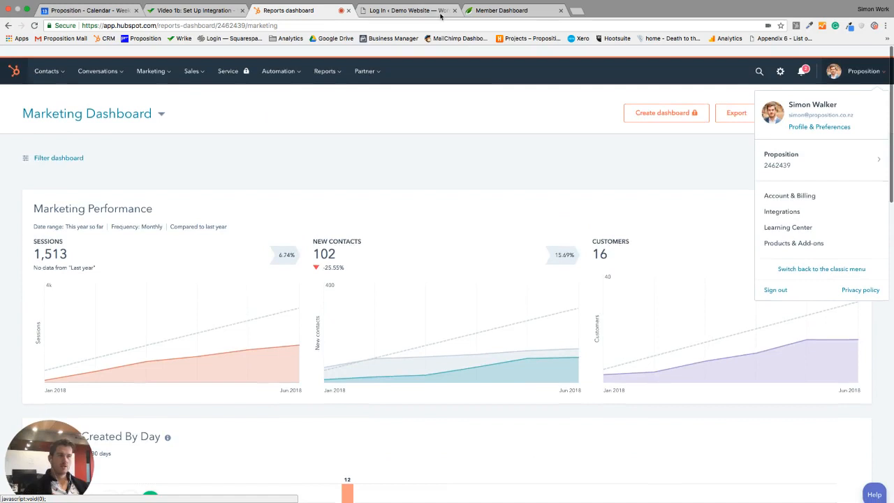
Step: Switch to the WordPress login tab and log in to the Demo Website admin
click(405, 11)
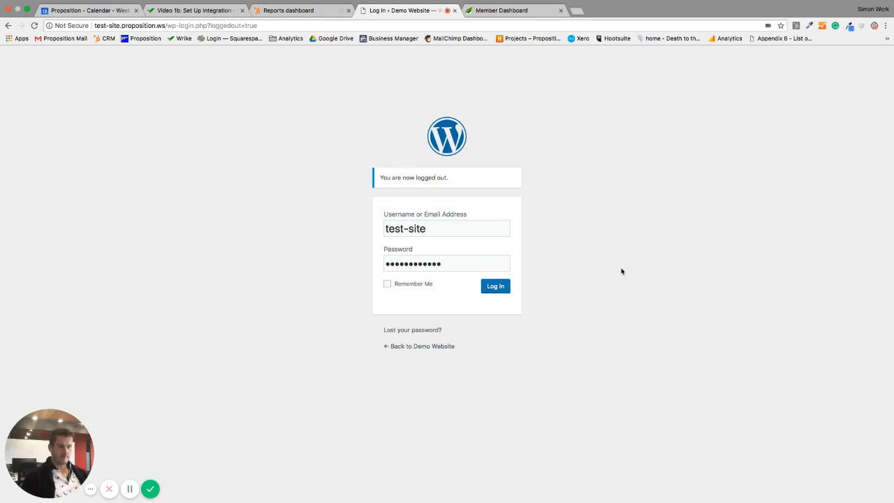
mouse_move(502, 297)
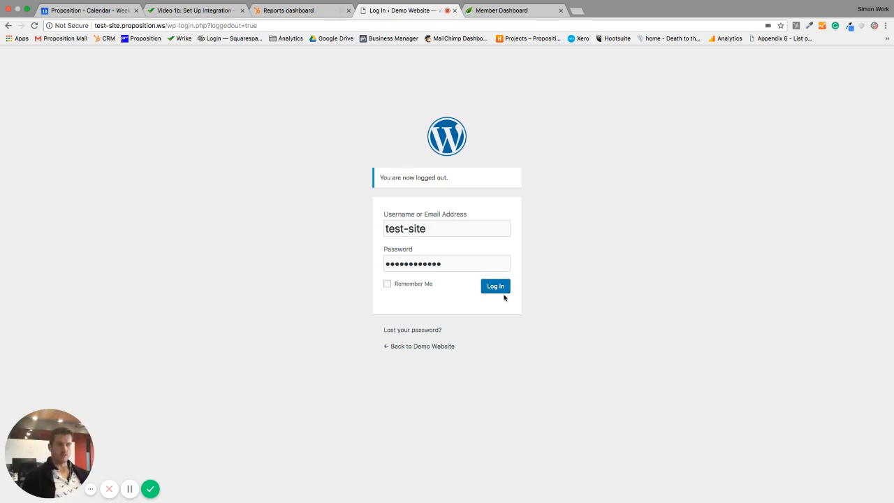
click(495, 286)
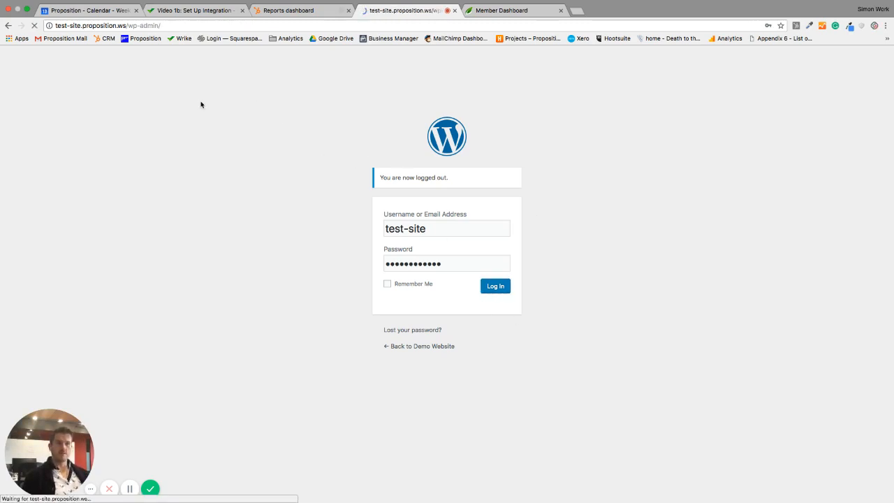
click(495, 286)
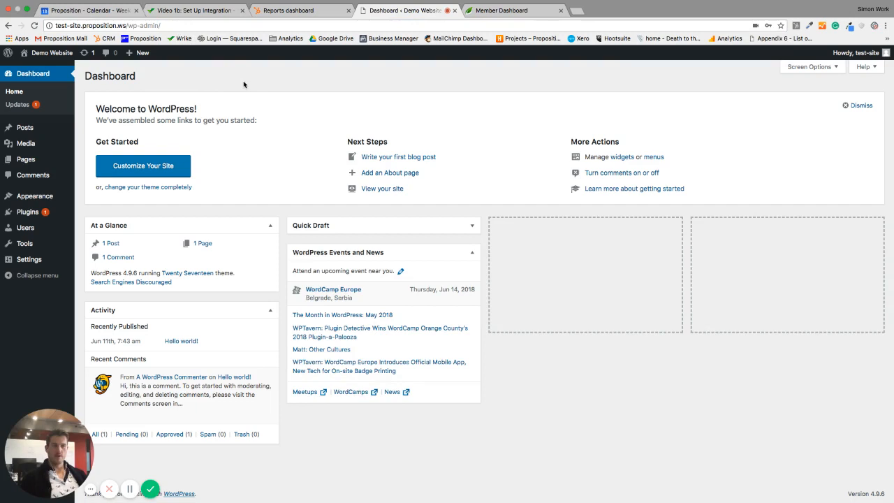
mouse_move(46, 85)
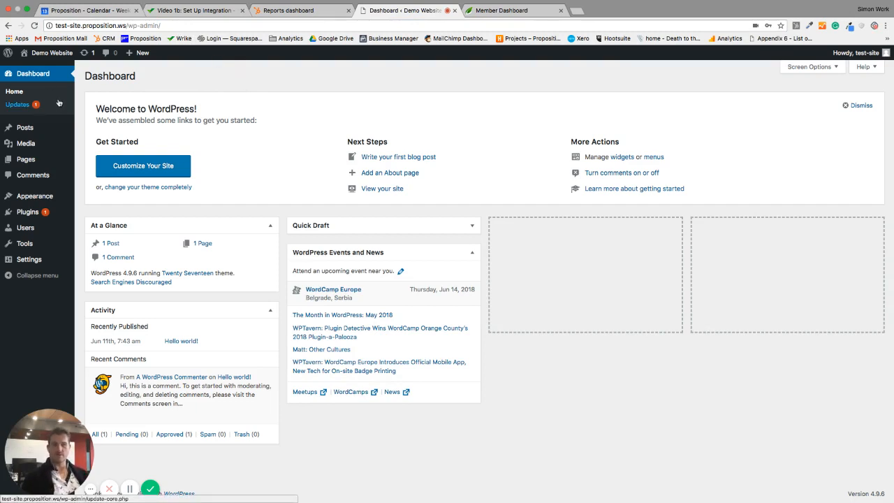
mouse_move(405, 85)
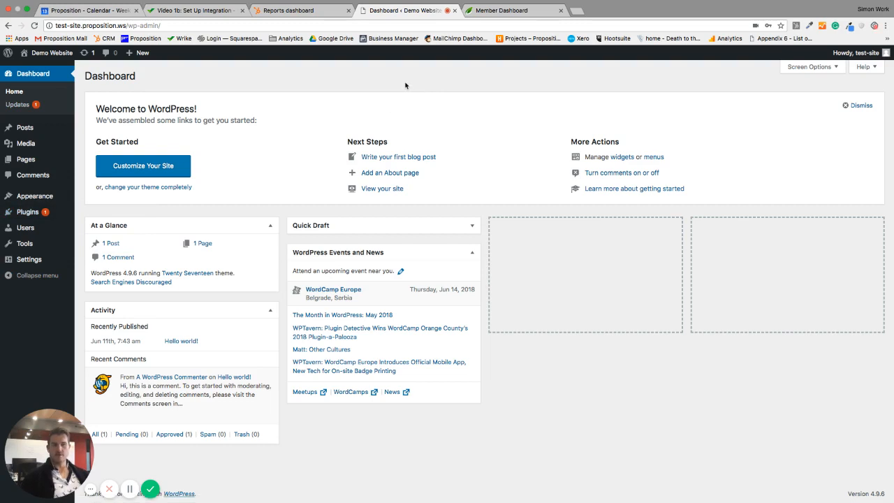
mouse_move(27, 211)
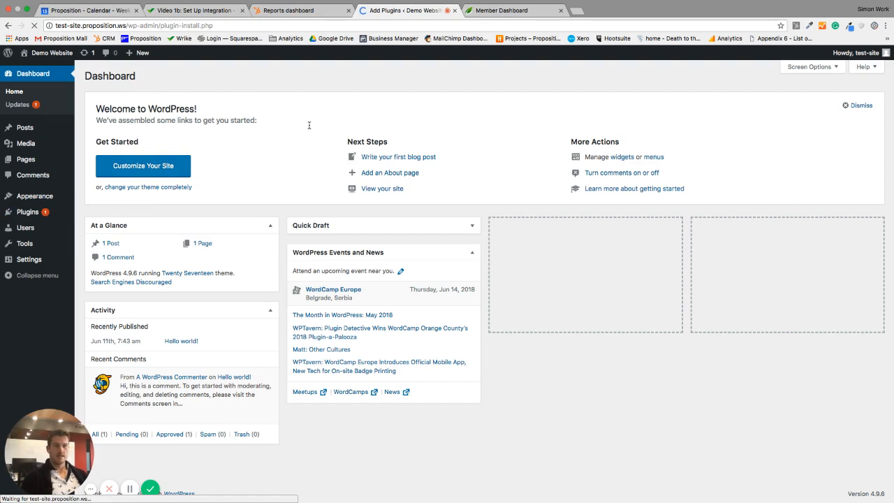
Step: Search plugins for 'hubspot' and install HubSpot – Free Marketing Plugin for WordPress
text(hubspot)
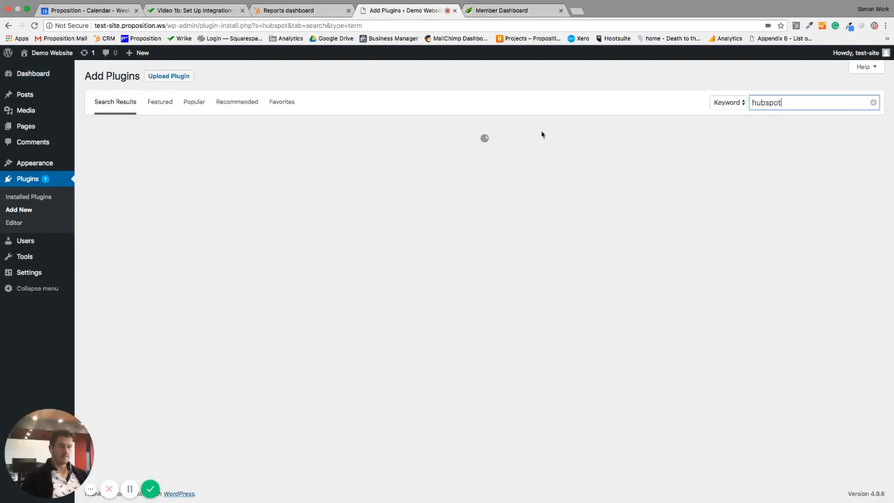
mouse_move(473, 133)
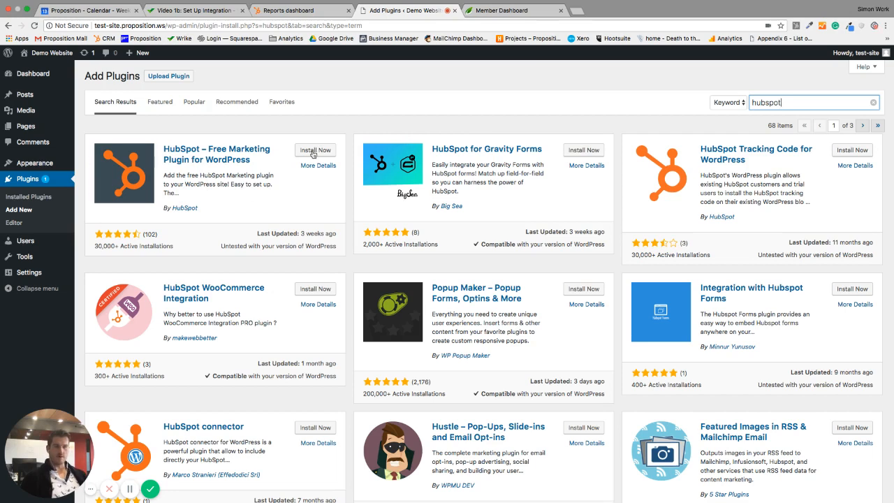
mouse_move(116, 207)
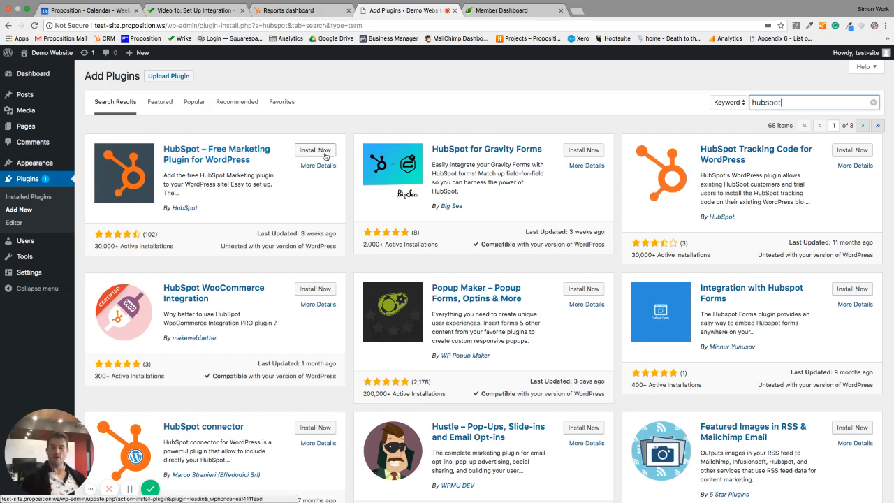
mouse_move(308, 150)
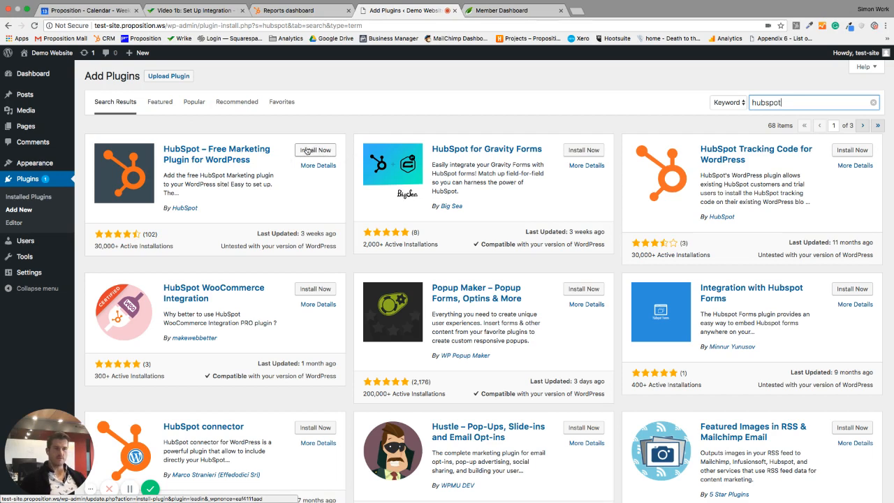
click(314, 150)
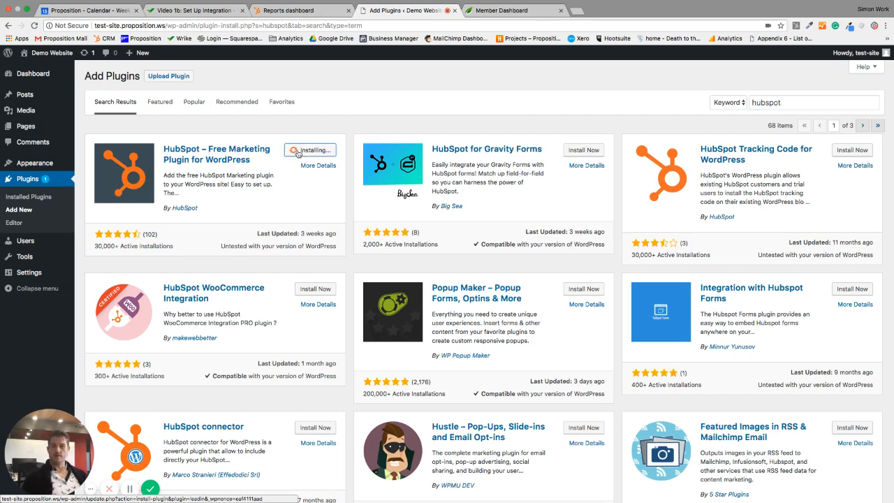
mouse_move(288, 149)
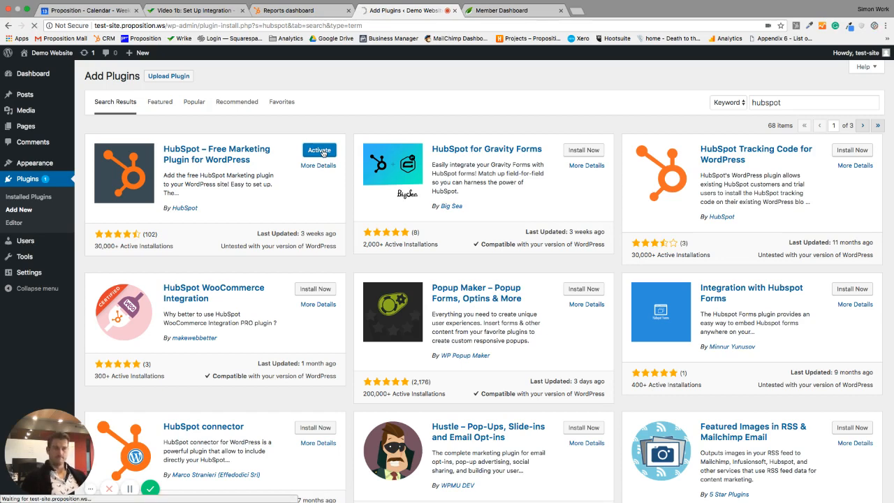
Step: Activate the HubSpot plugin and open its settings showing Hub ID 2462439
click(317, 149)
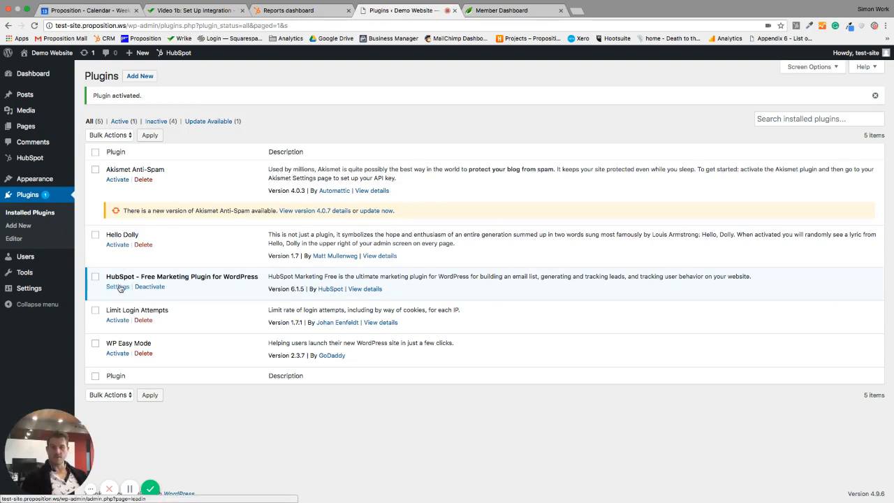
click(117, 286)
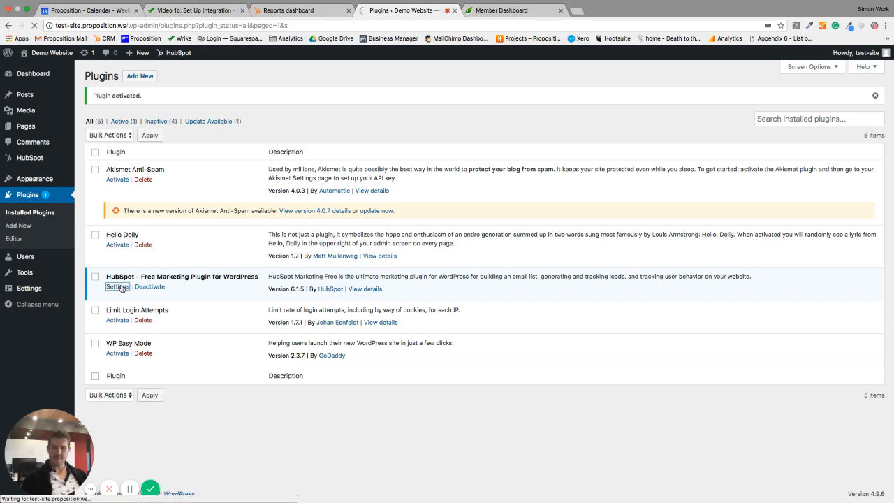
click(117, 287)
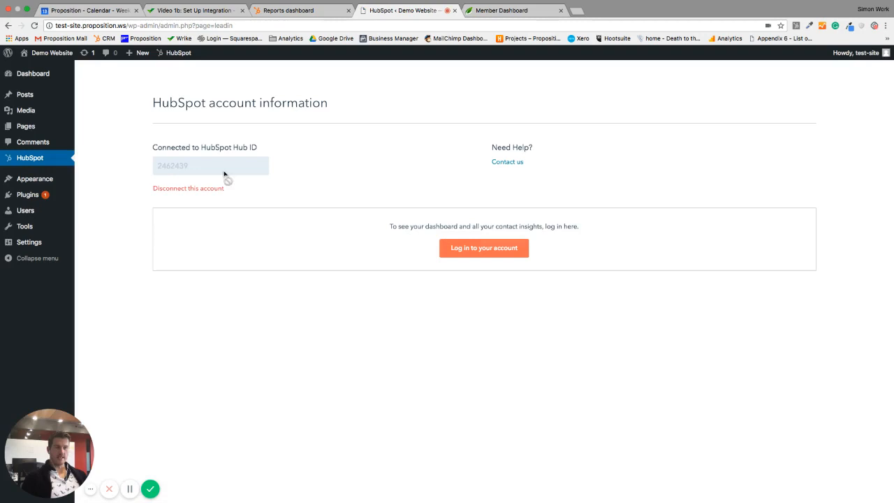
mouse_move(143, 149)
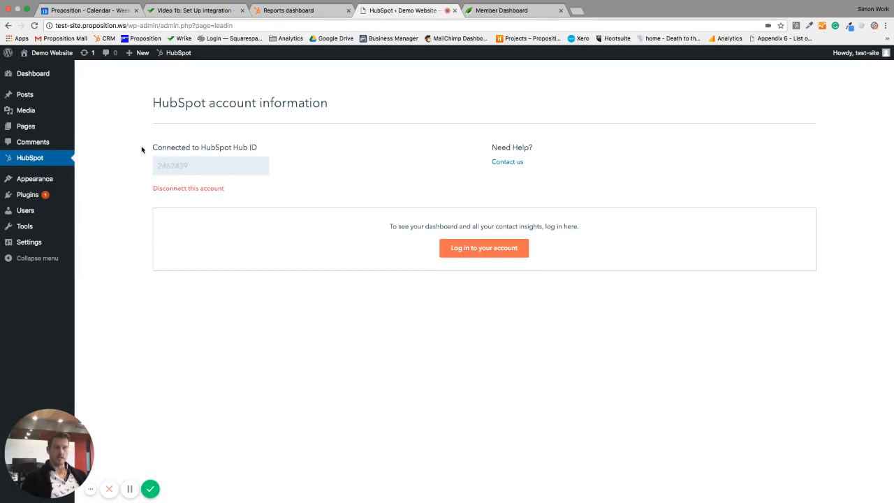
mouse_move(195, 191)
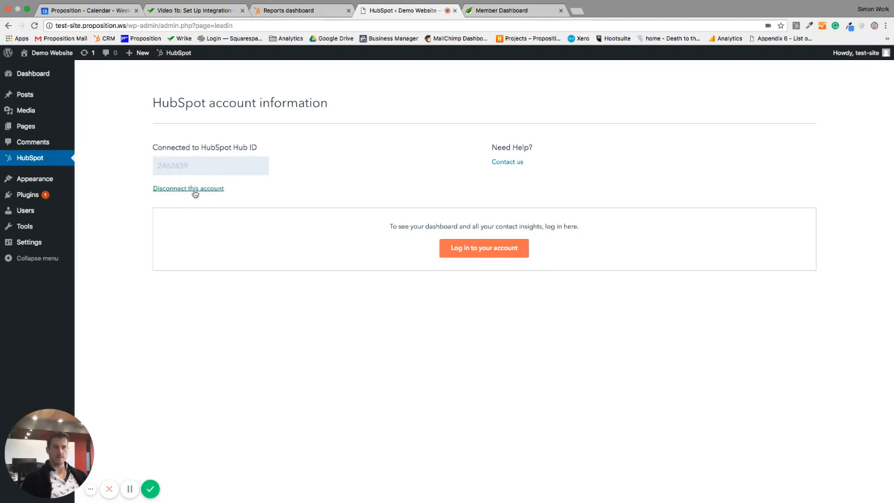
Step: Disconnect the linked HubSpot account and confirm the disconnection
click(188, 188)
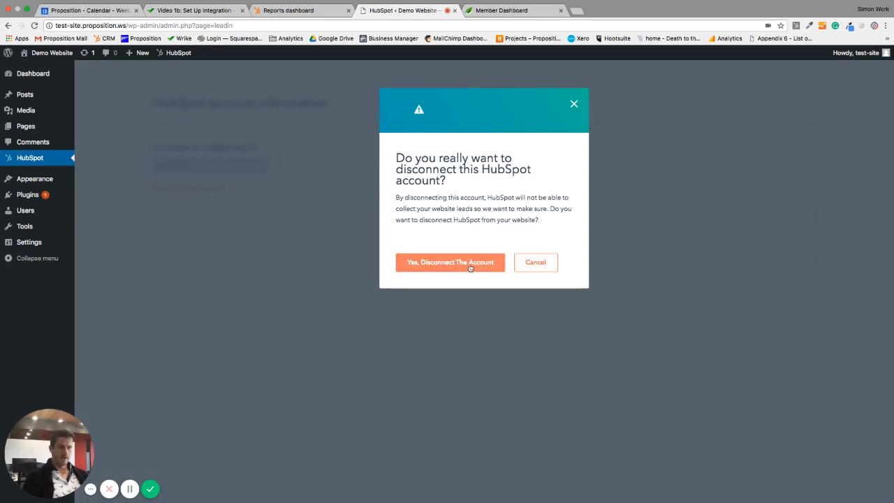
click(450, 262)
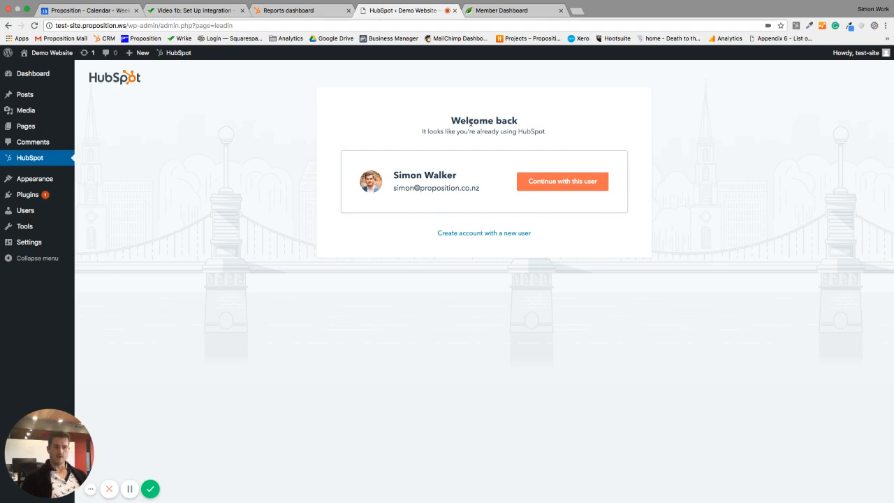
mouse_move(562, 182)
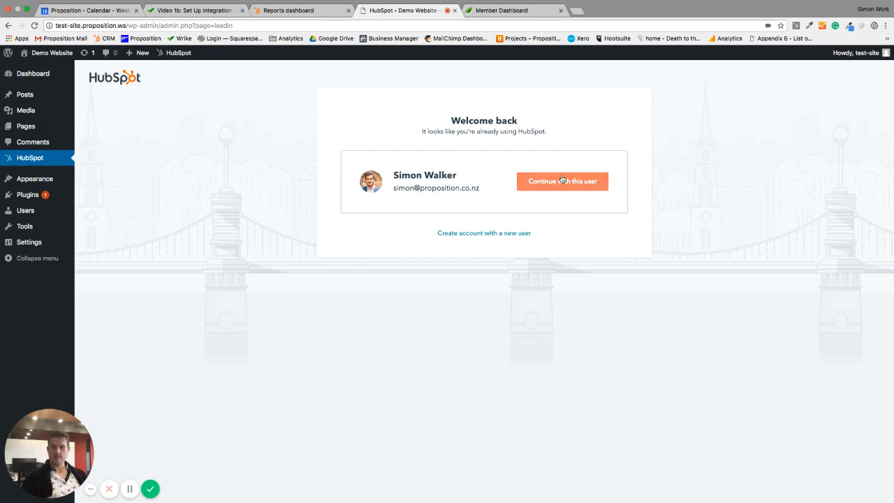
mouse_move(544, 188)
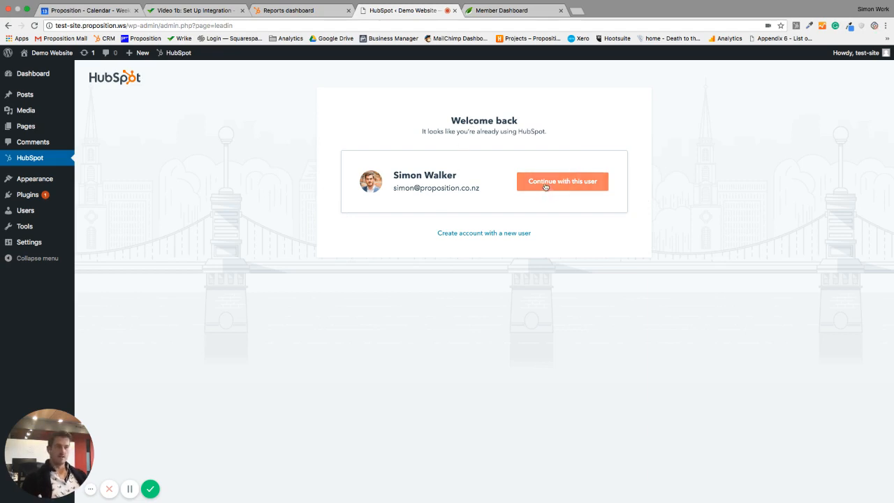
Step: Continue as the signed-in user, choose the Proposition account, and connect the site
click(562, 181)
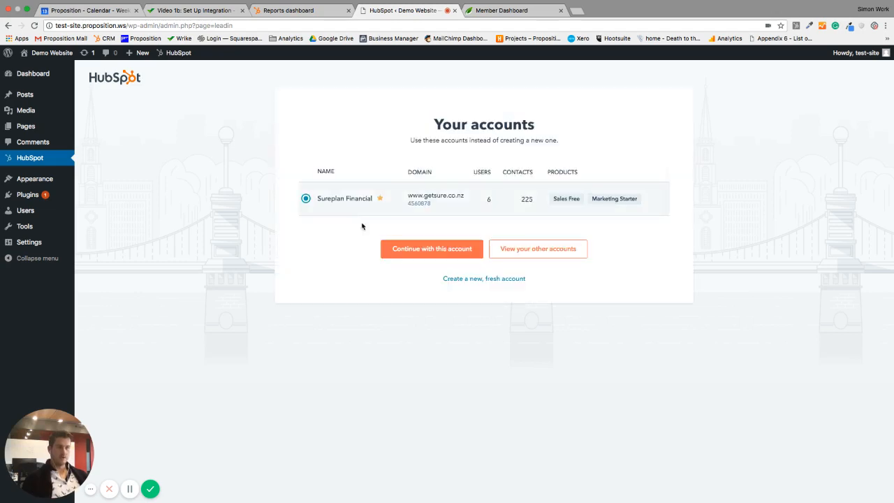
click(538, 248)
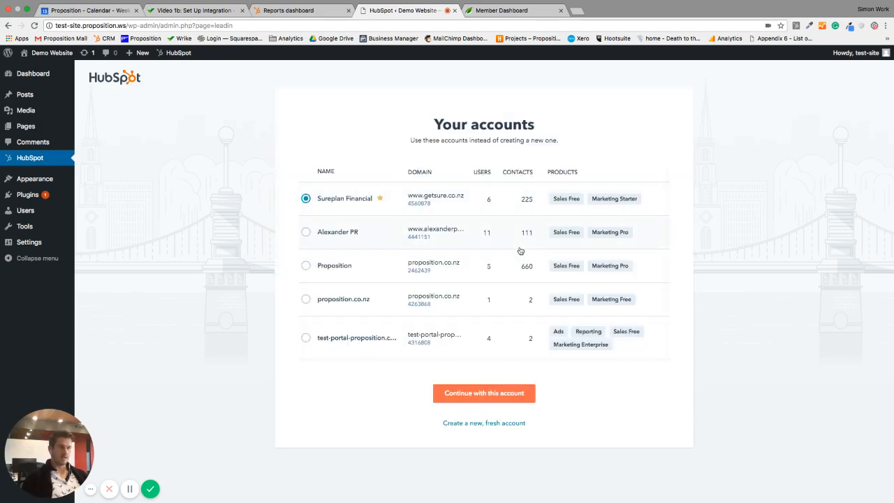
click(306, 265)
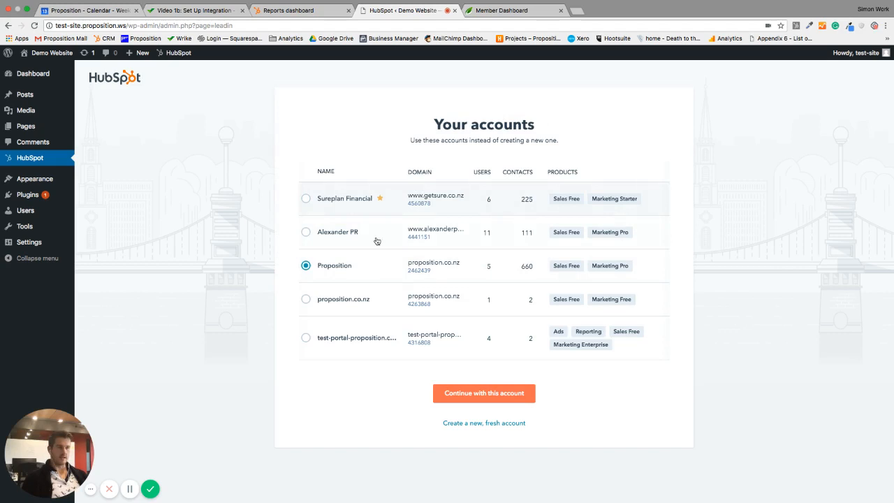
mouse_move(654, 271)
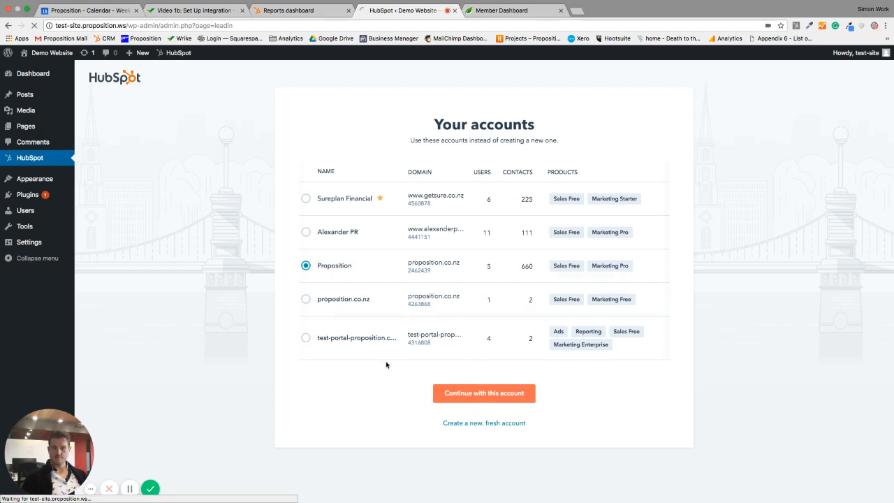
click(483, 394)
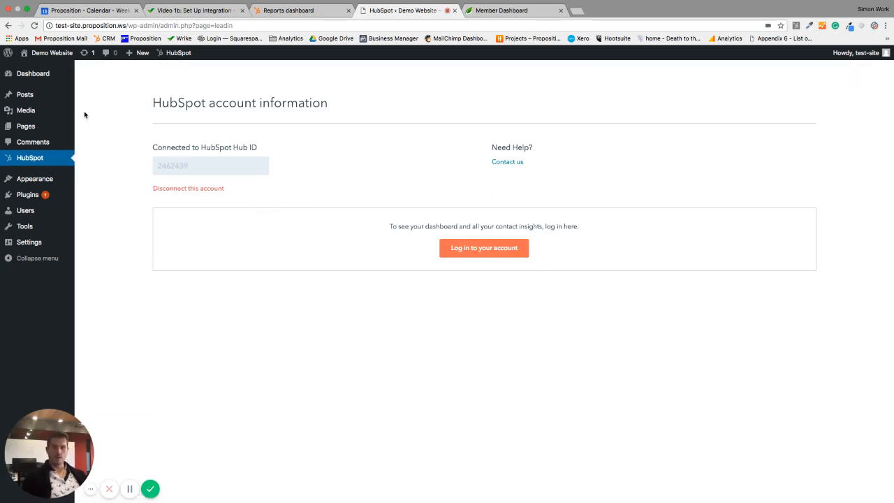
mouse_move(124, 114)
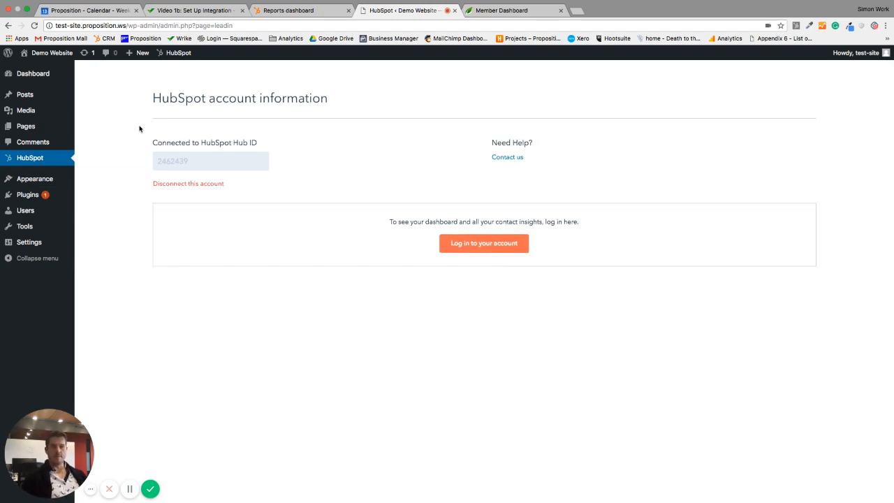
mouse_move(95, 153)
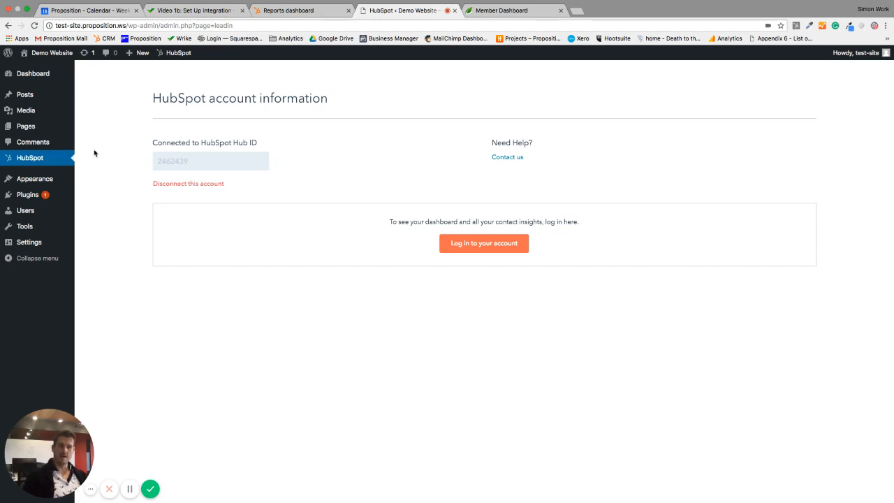
mouse_move(27, 195)
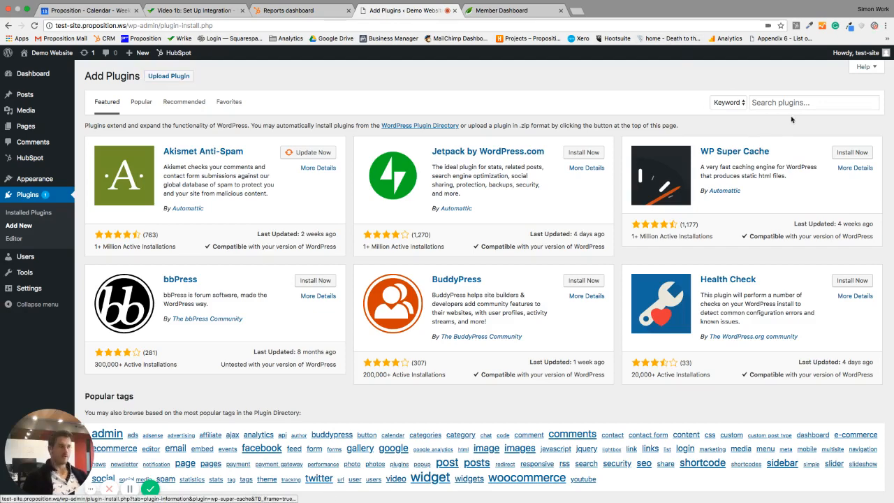
Step: Search 'hubspot', install and activate HubSpot Tracking Code, then open its settings
text(hubspot)
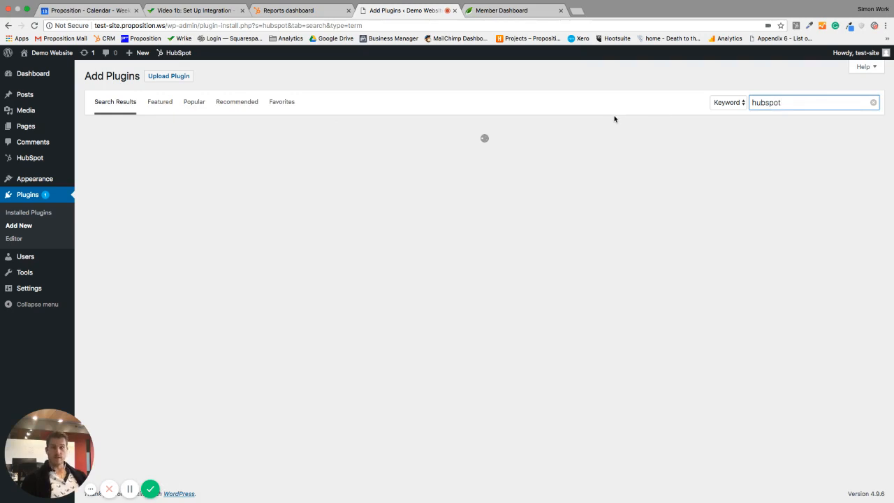
mouse_move(553, 116)
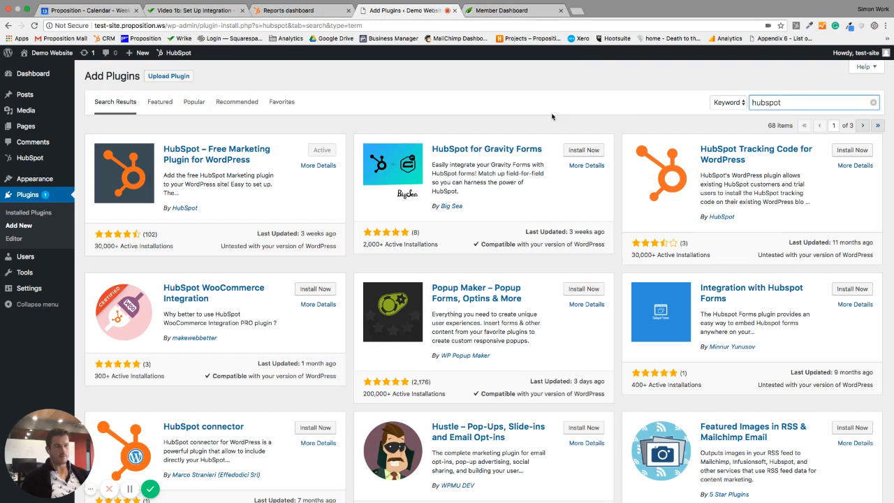
mouse_move(707, 149)
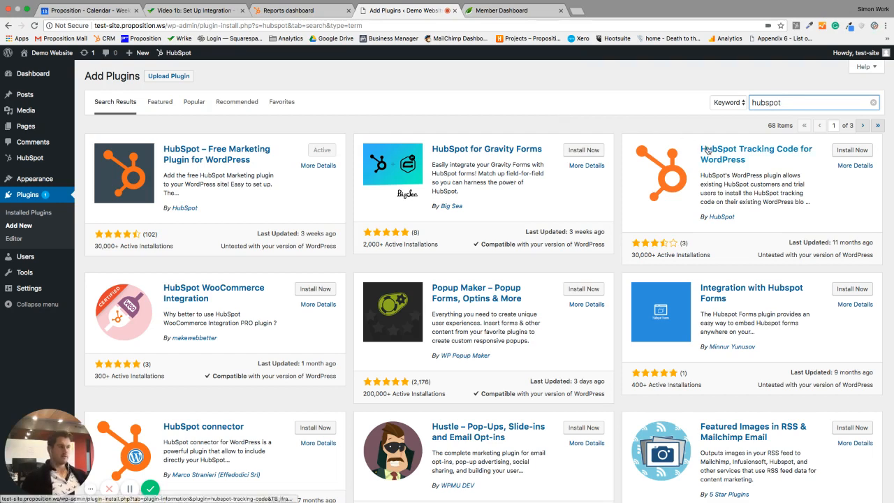
mouse_move(663, 184)
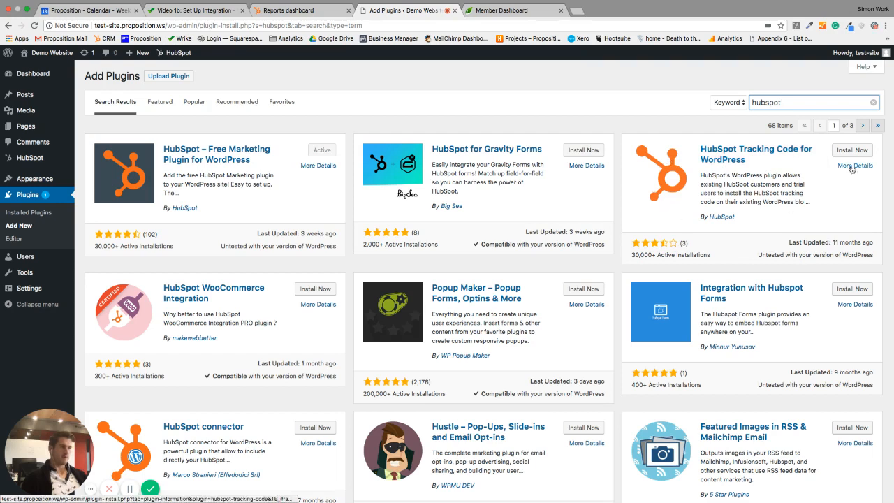
mouse_move(821, 175)
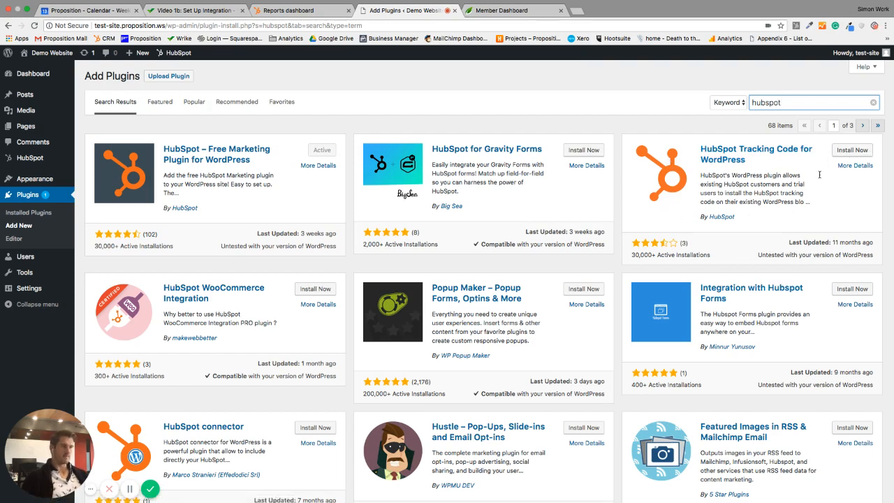
click(851, 150)
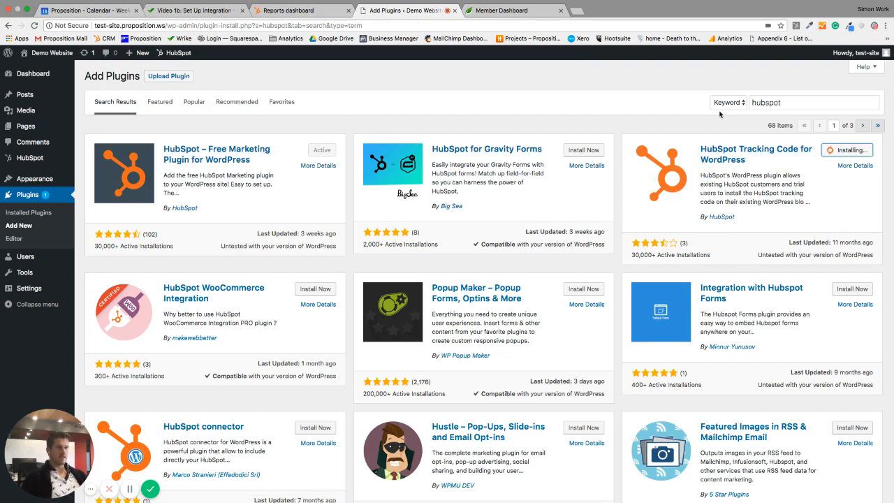
mouse_move(759, 116)
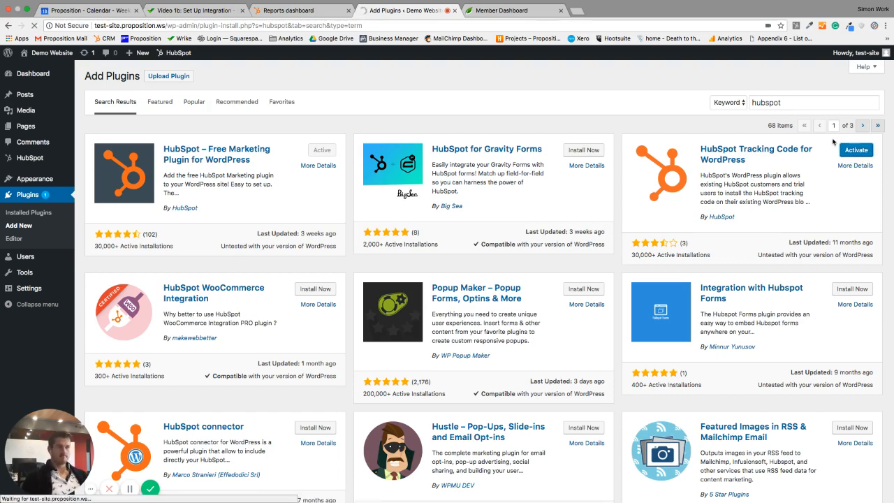
click(852, 150)
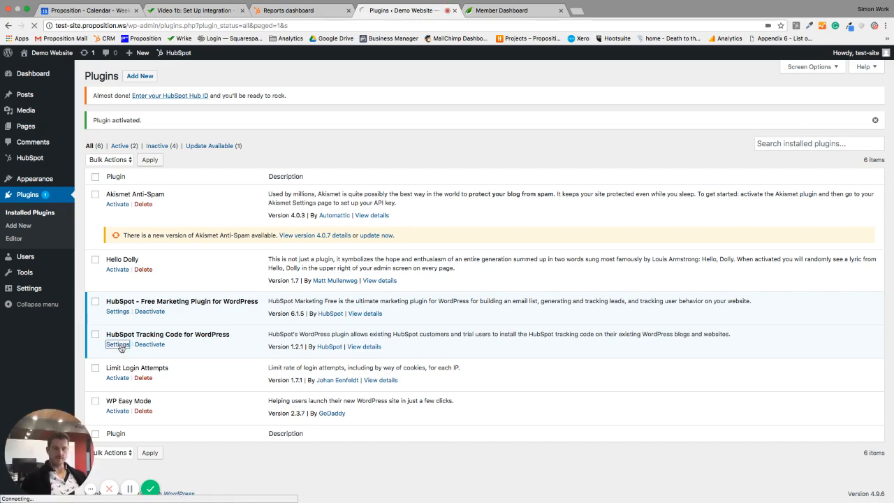
click(118, 344)
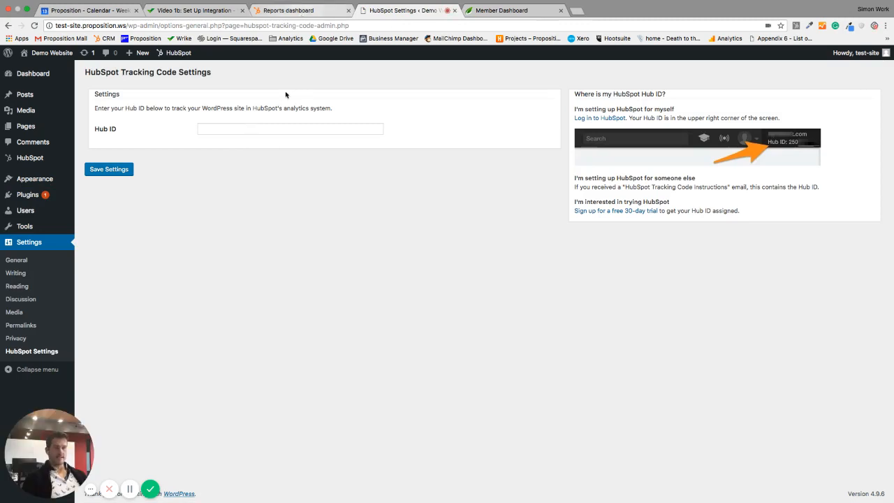
Step: Enter Hub ID 2462439 in the tracking code settings and save it
click(290, 129)
text(2462439)
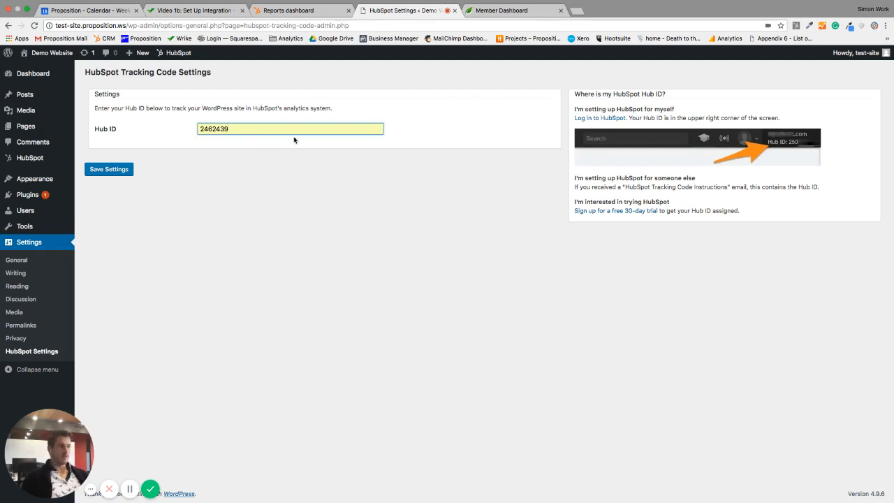
mouse_move(283, 160)
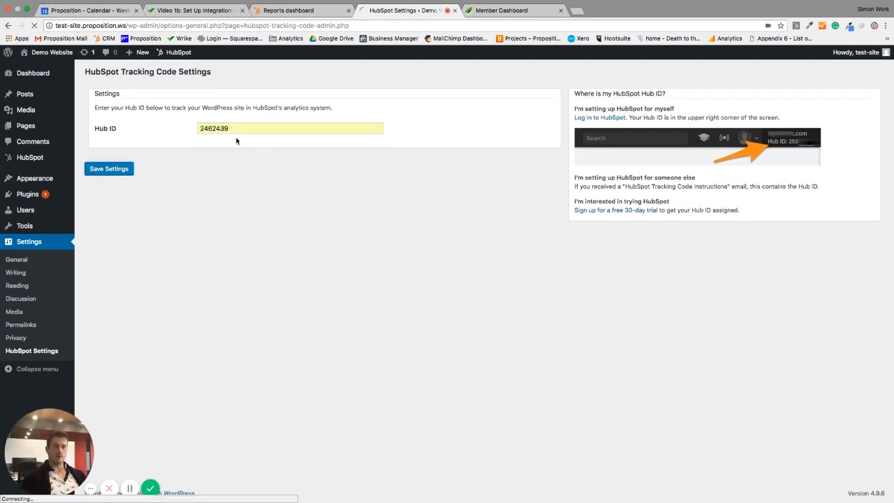
click(109, 168)
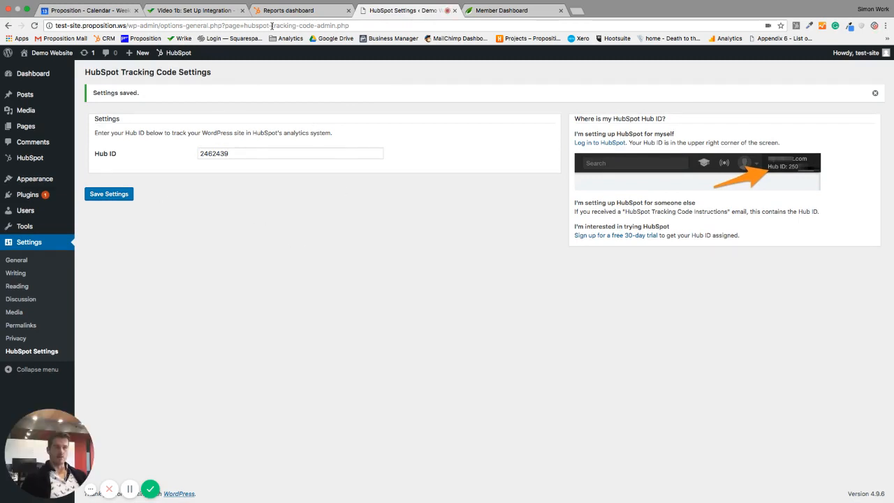
mouse_move(228, 140)
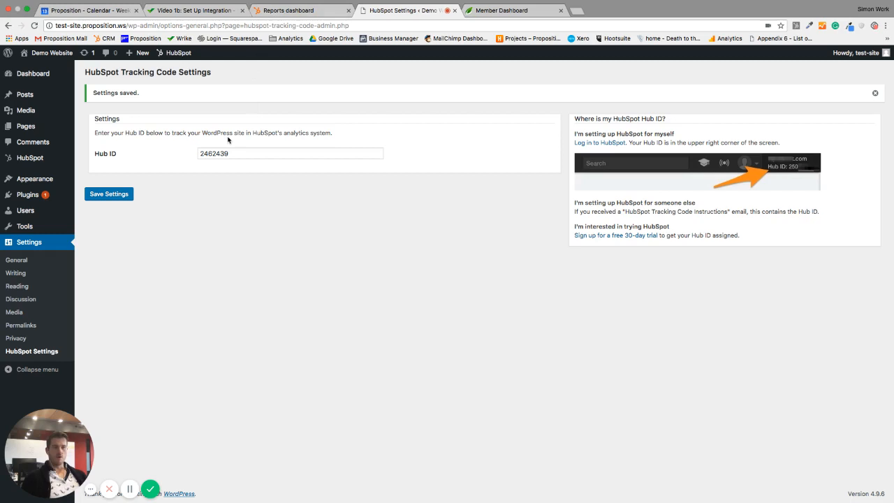
mouse_move(251, 163)
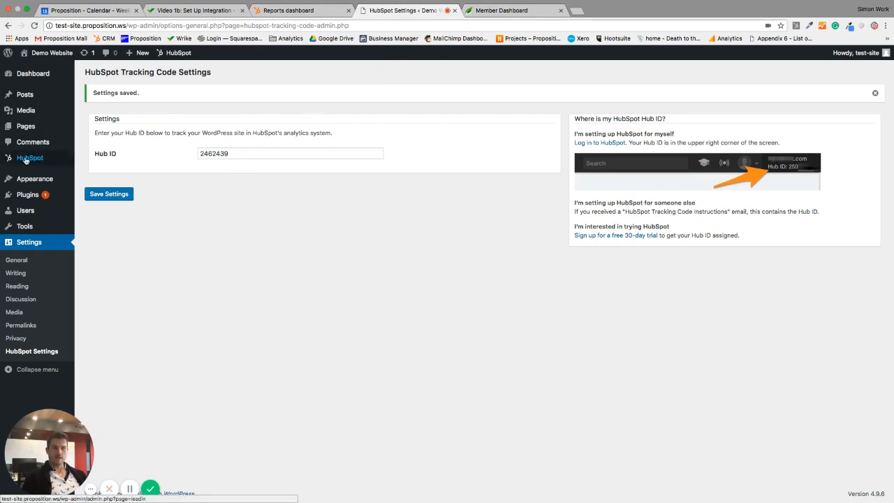
mouse_move(117, 148)
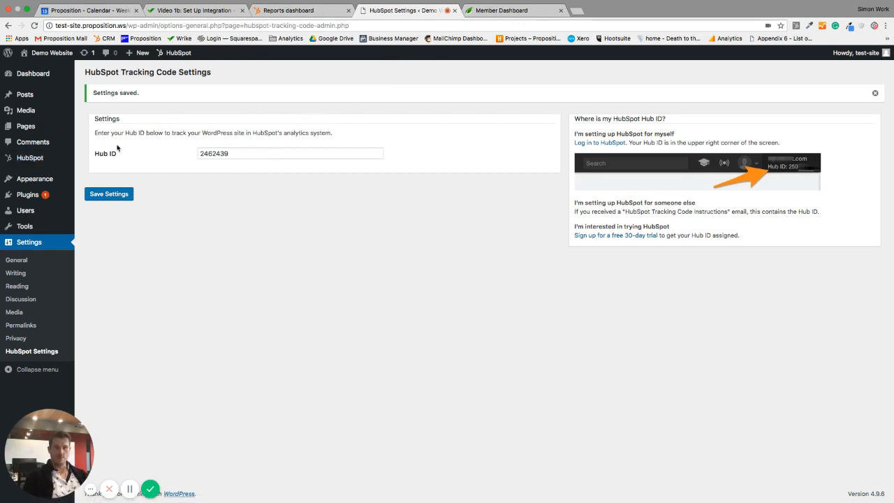
mouse_move(33, 142)
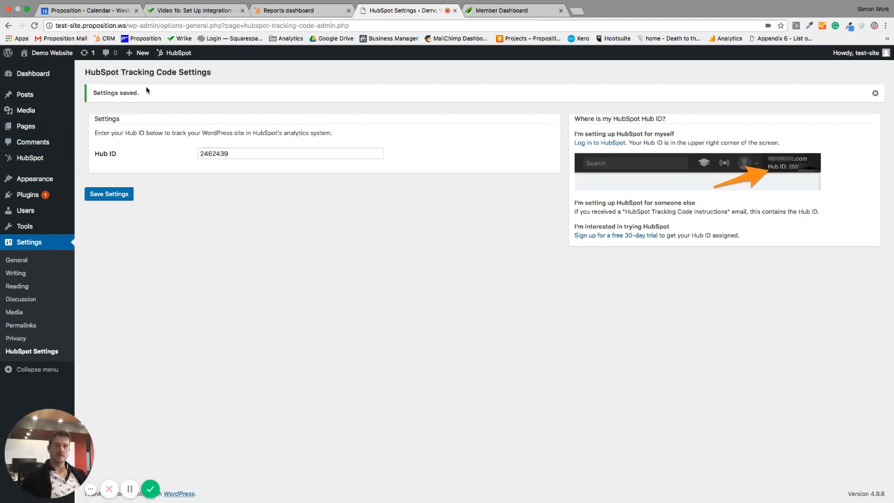
mouse_move(141, 132)
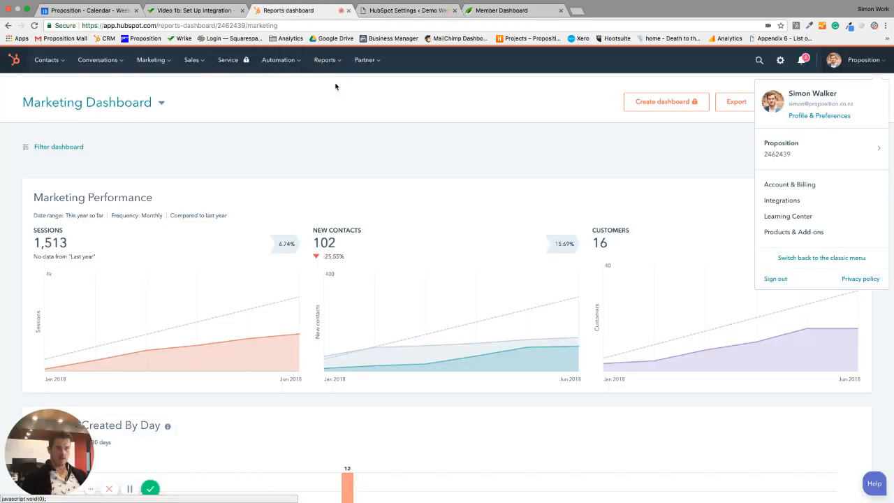
mouse_move(149, 65)
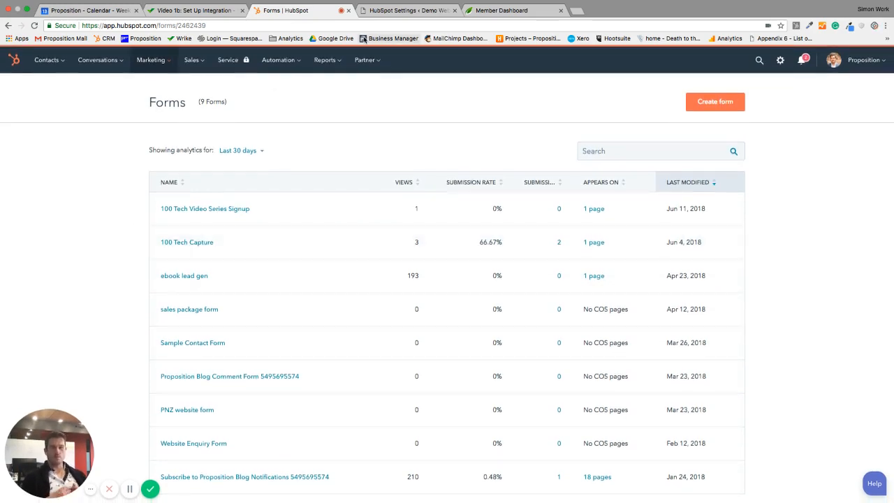
mouse_move(404, 12)
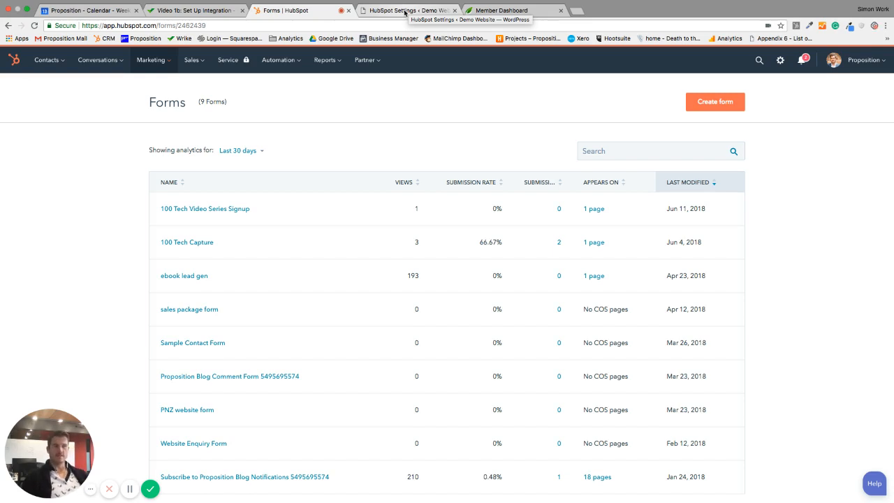
Step: Switch back to the 'HubSpot Settings – Demo Website' tab showing Hub ID 2462439
click(405, 9)
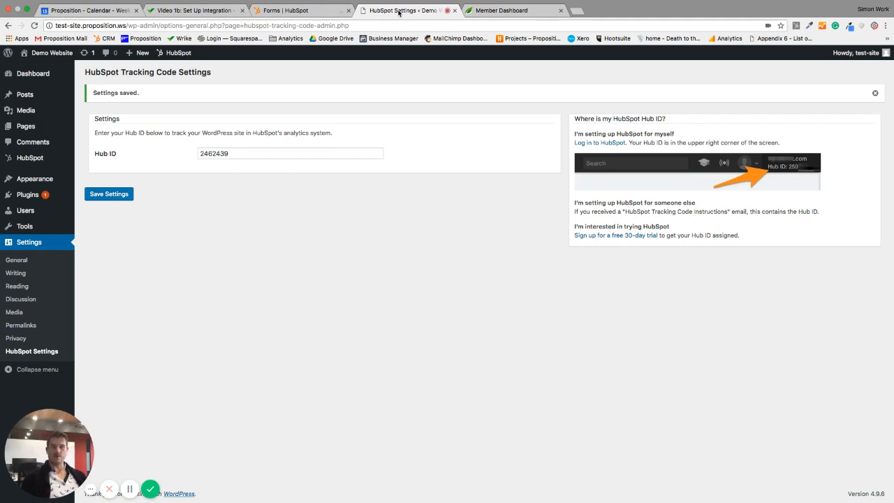
mouse_move(169, 129)
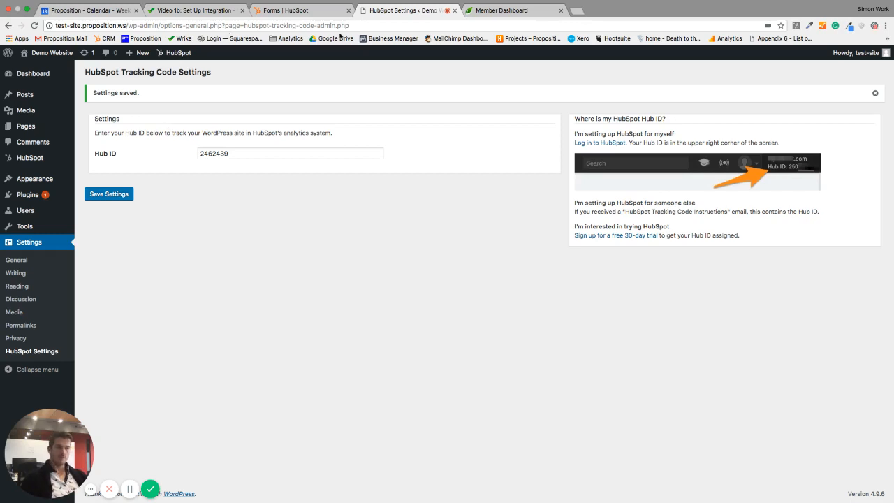
mouse_move(142, 120)
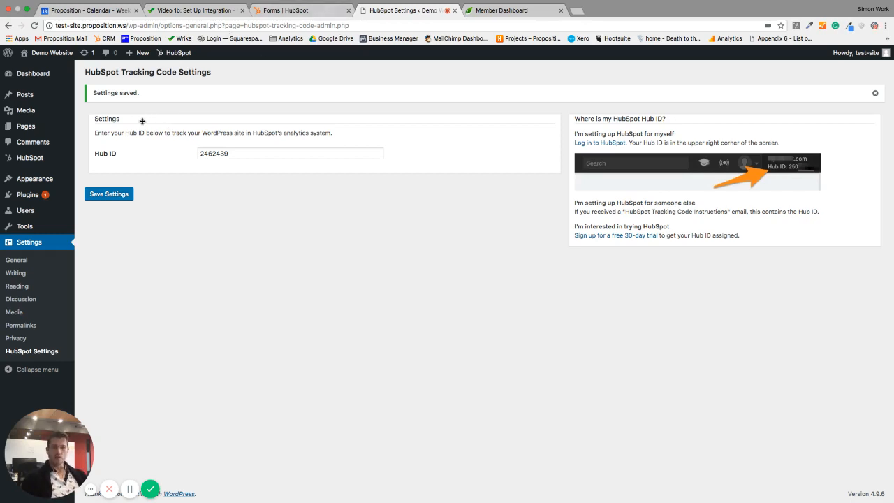
mouse_move(219, 271)
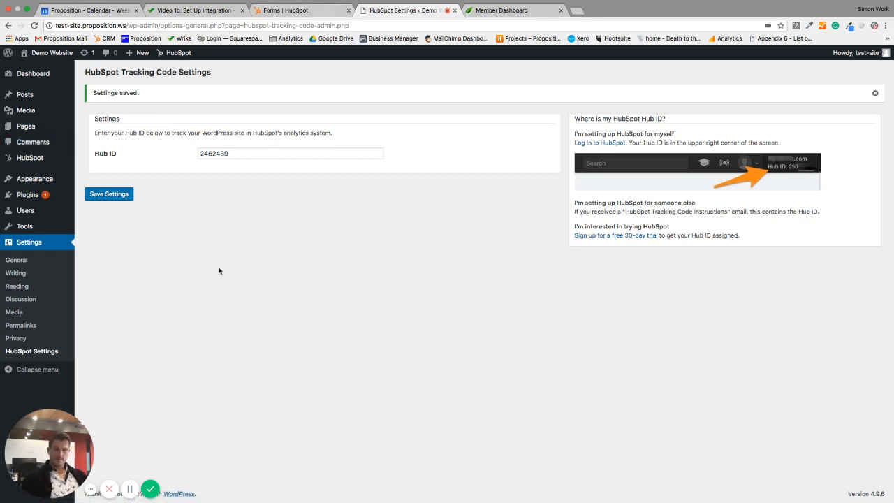
mouse_move(41, 79)
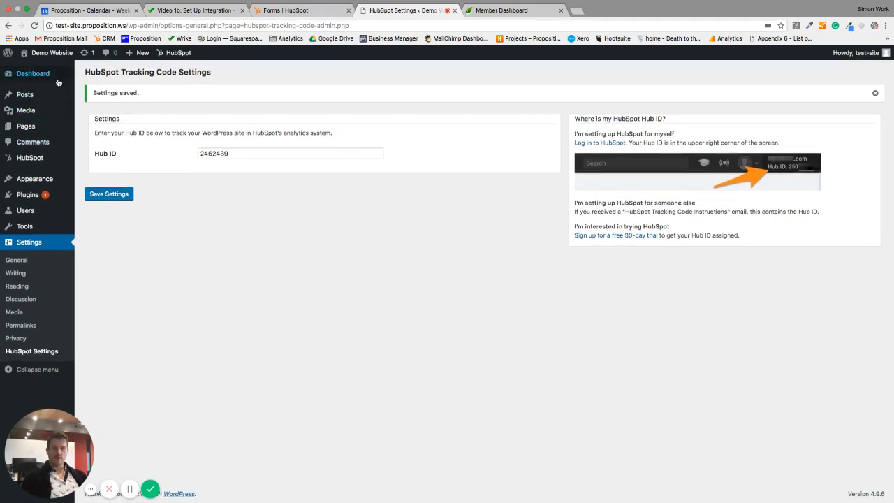
mouse_move(261, 210)
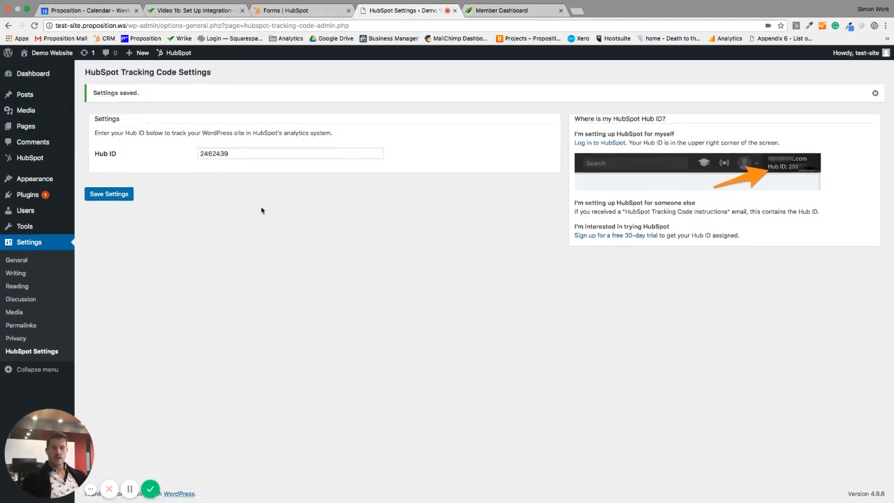